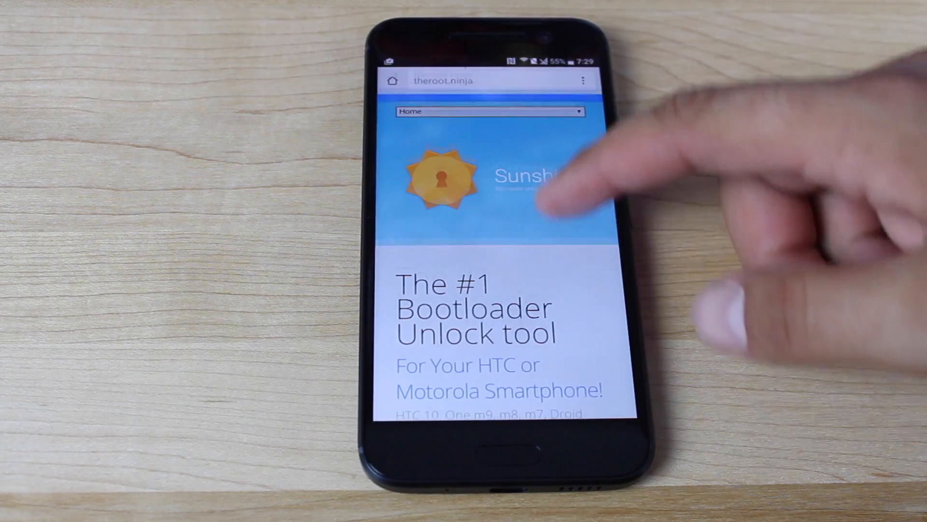
Load theroot.ninja in Chrome to show the Sunshine unlock tool homepage
click(489, 111)
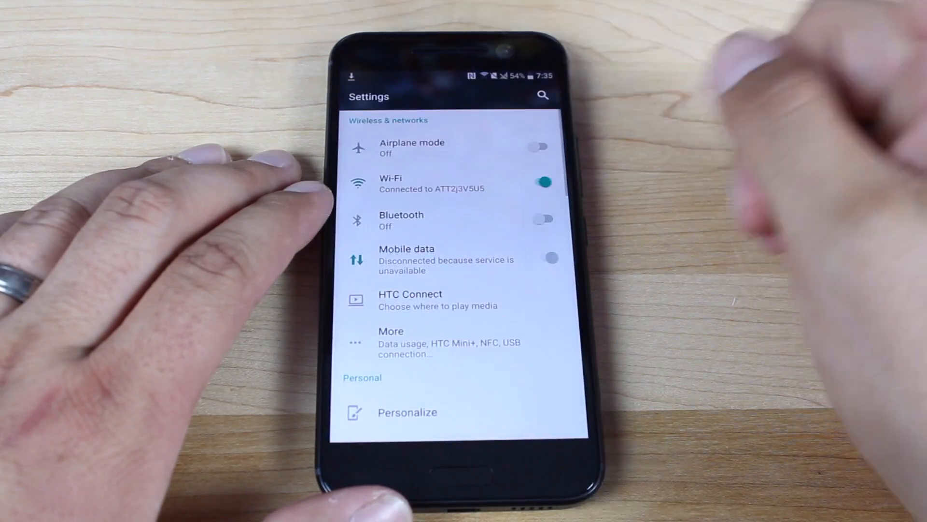
Scroll down and back up through the Security settings options
scroll(down, 3)
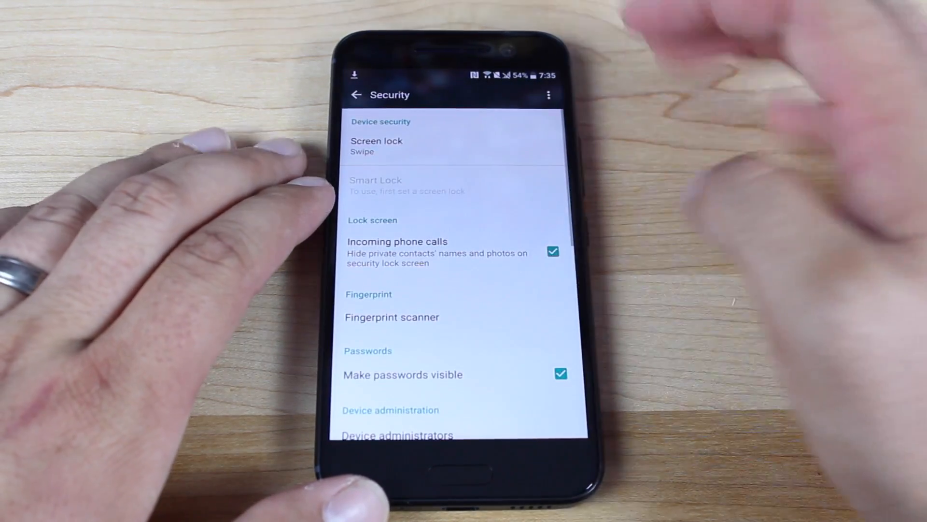
scroll(up, 3)
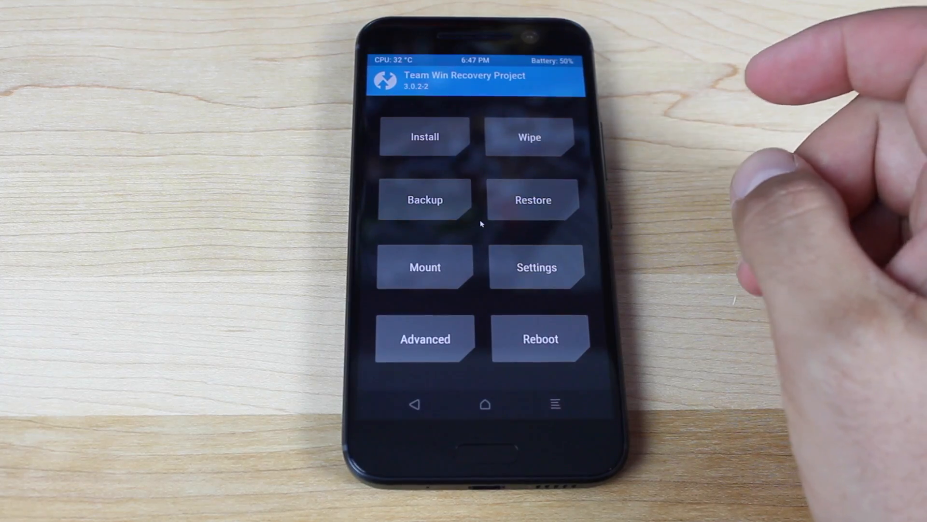
Wipe data, cache and Dalvik via TWRP Factory Reset, then reboot into Android
click(529, 137)
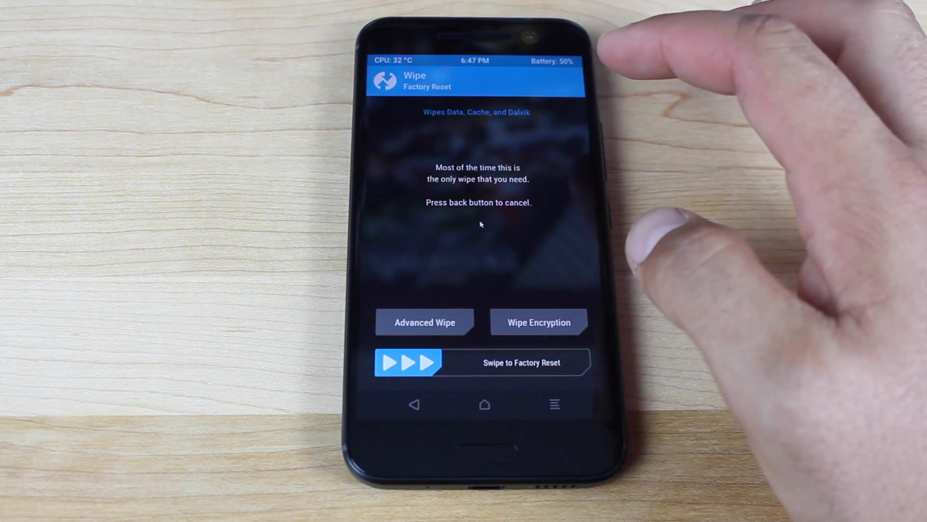
click(538, 322)
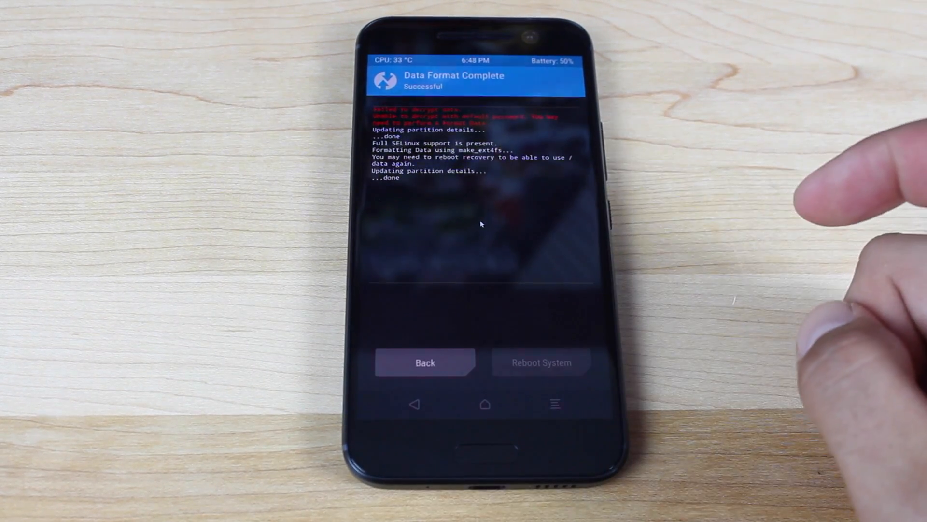
click(540, 362)
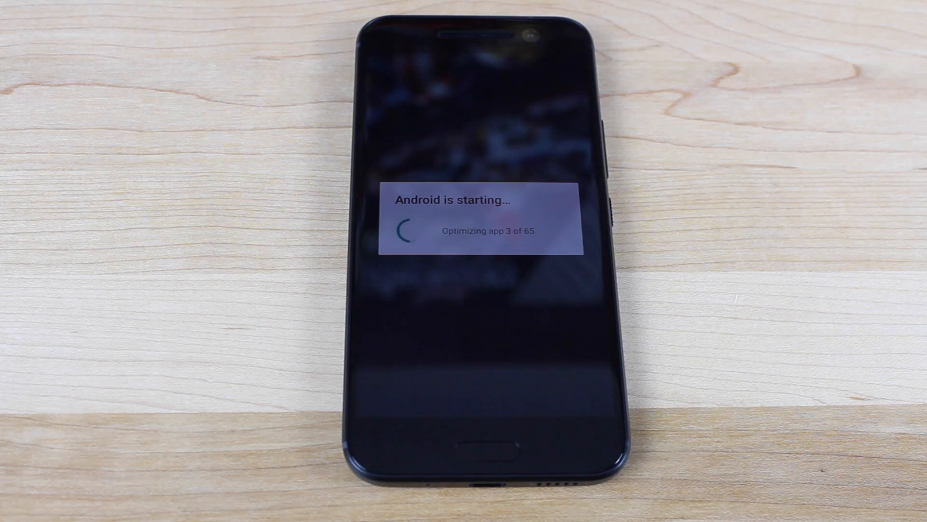